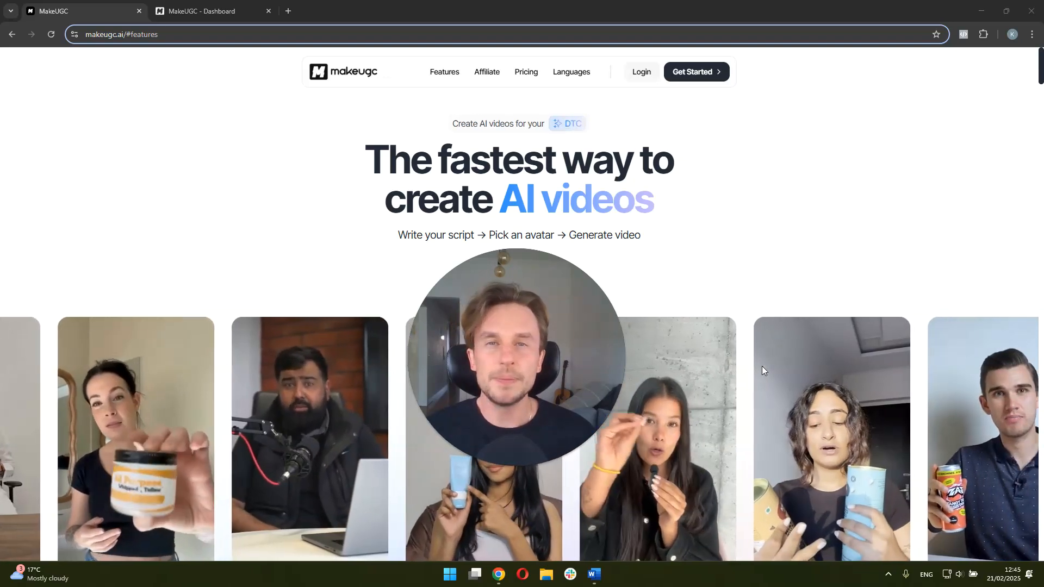
# View the Pricing page's Startup $49, Growth $69 and Pro $119 monthly plan cards.
pyautogui.click(525, 72)
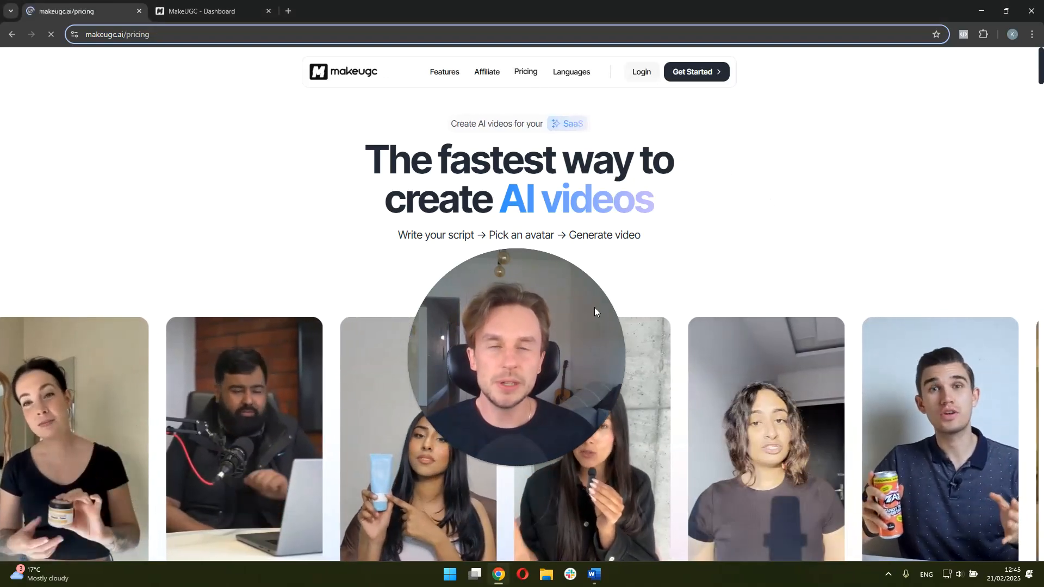
pyautogui.scroll(-3)
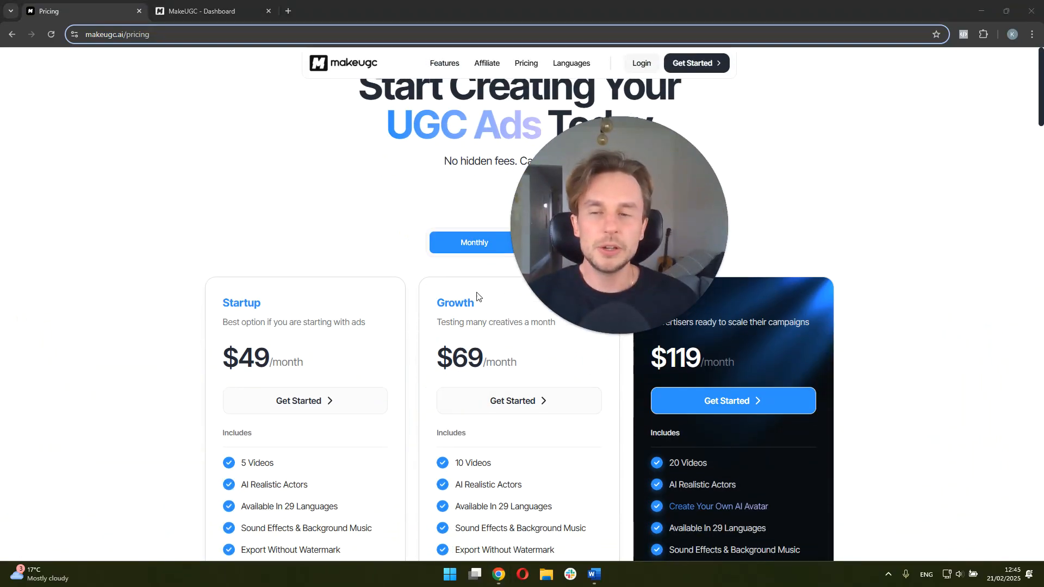
pyautogui.scroll(-3)
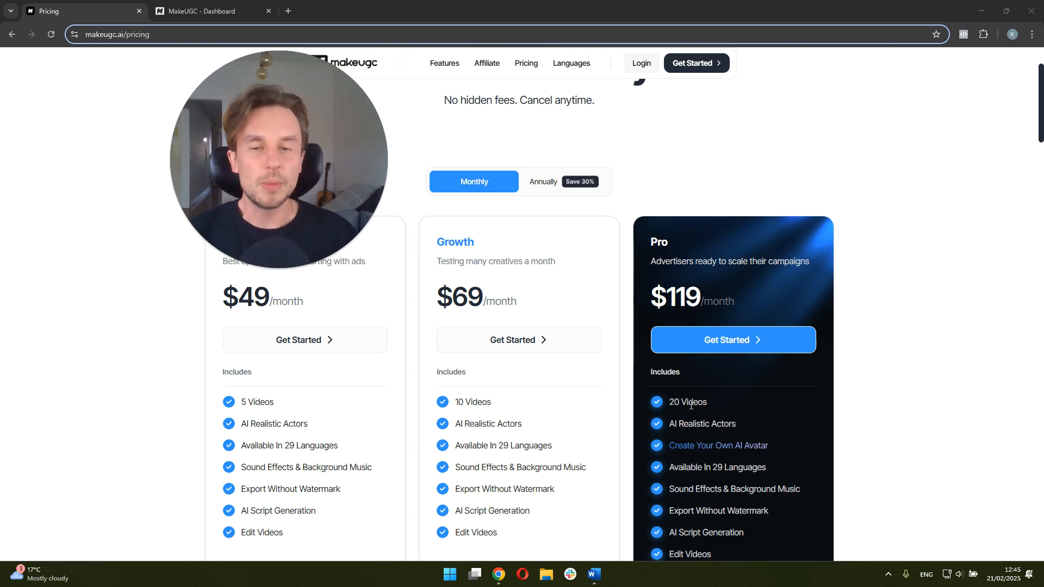
pyautogui.moveTo(569, 351)
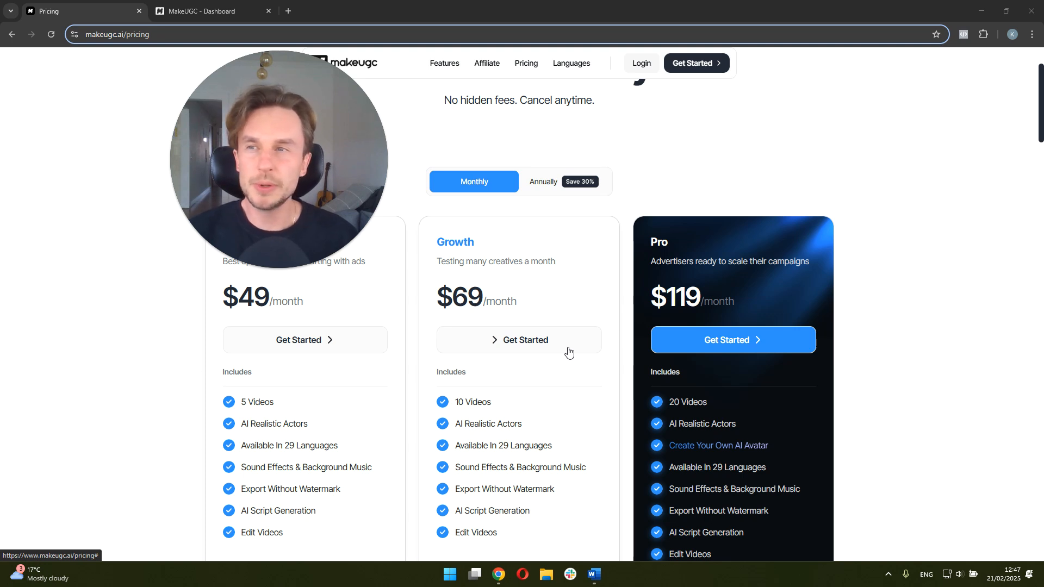
# Go to the dashboard and view the empty Custom AI Avatars page.
pyautogui.click(212, 10)
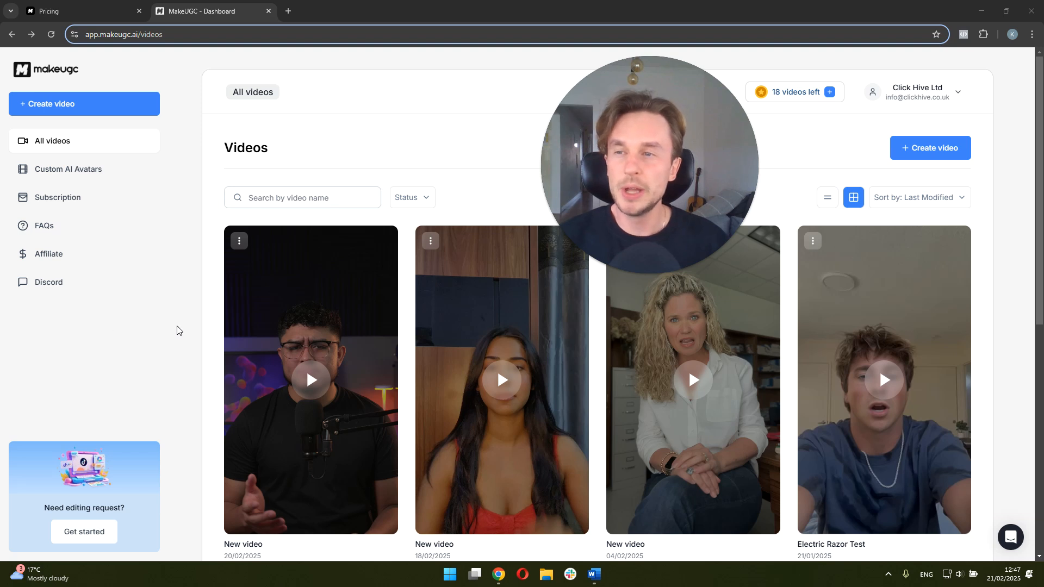
pyautogui.moveTo(729, 290)
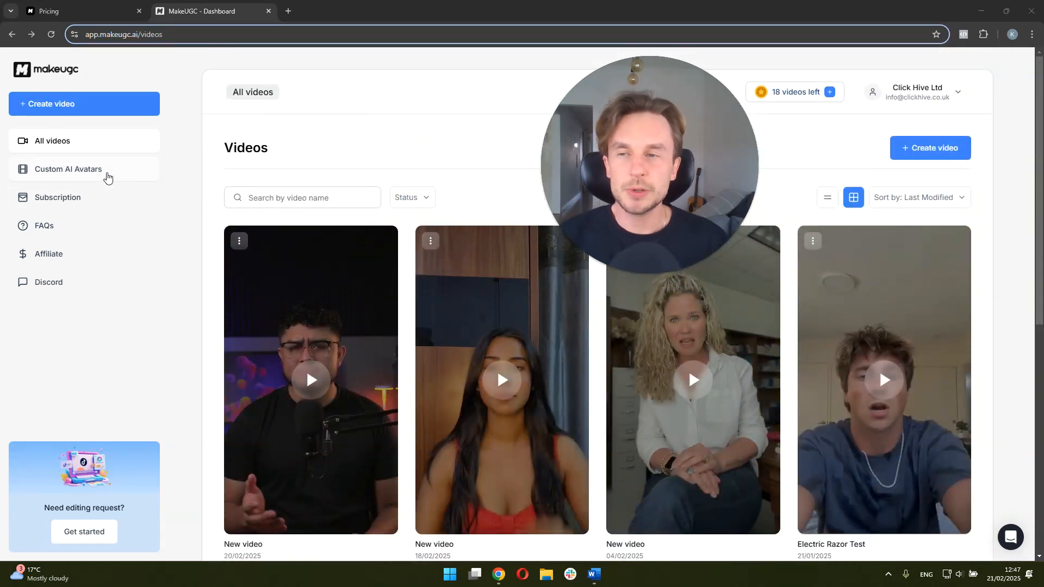
pyautogui.click(68, 169)
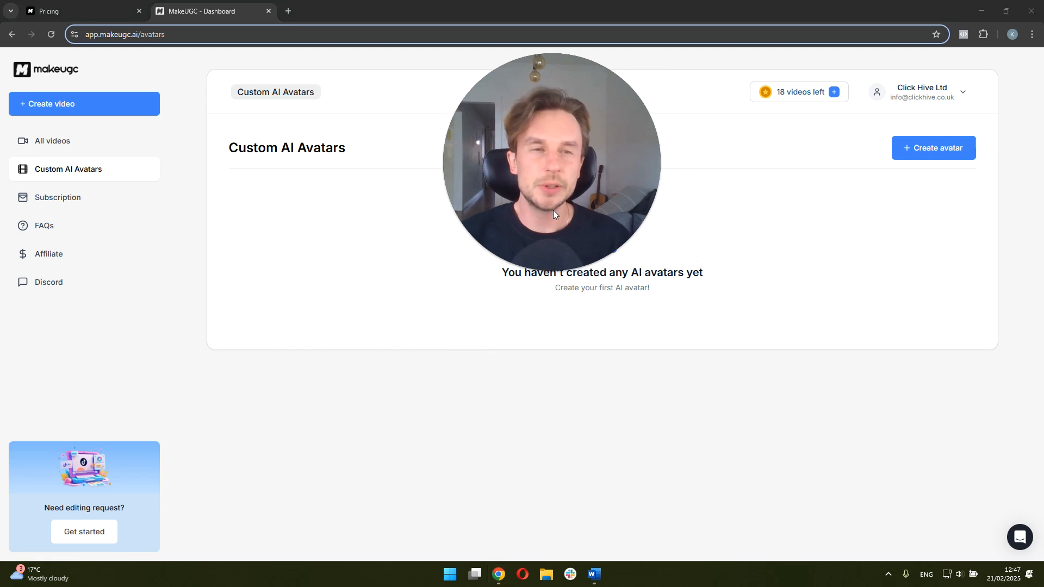
pyautogui.moveTo(745, 366)
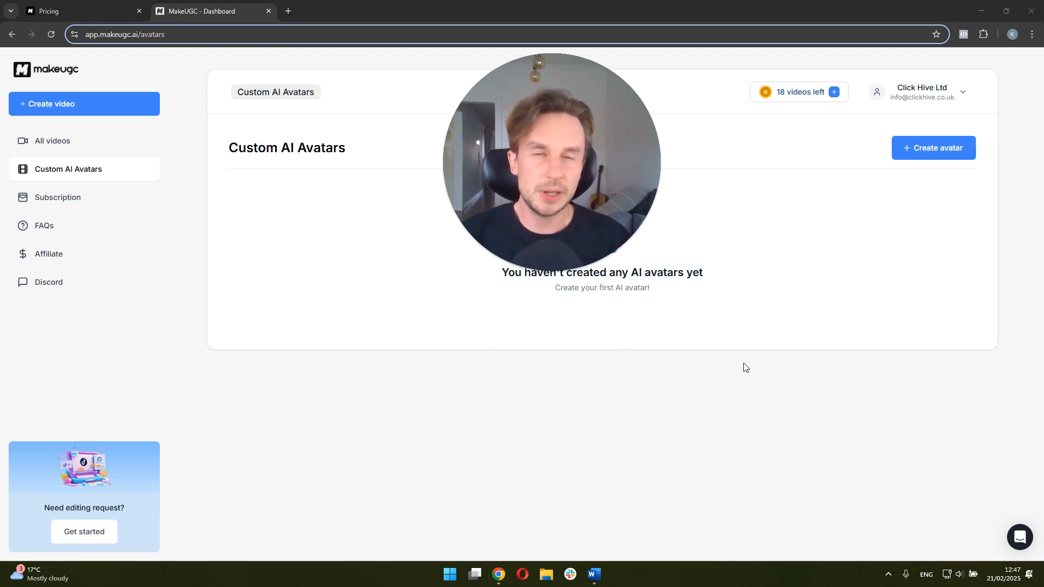
pyautogui.moveTo(704, 340)
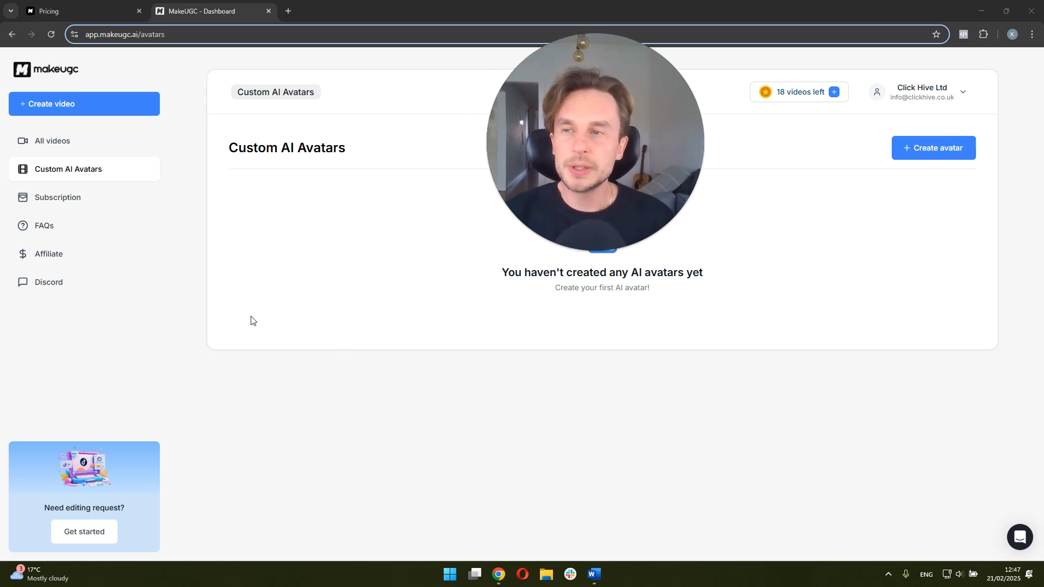
pyautogui.moveTo(167, 239)
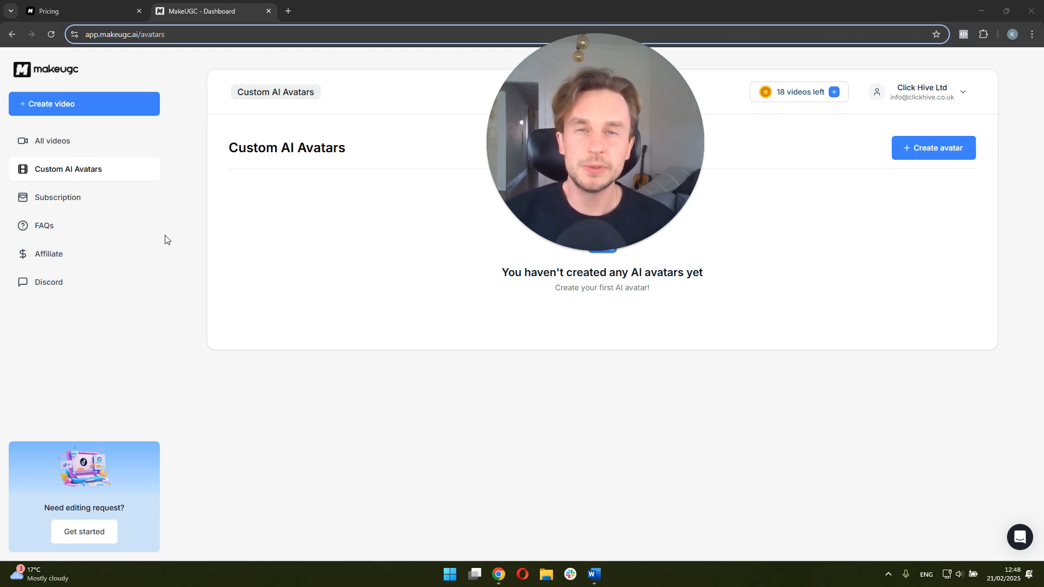
pyautogui.moveTo(151, 212)
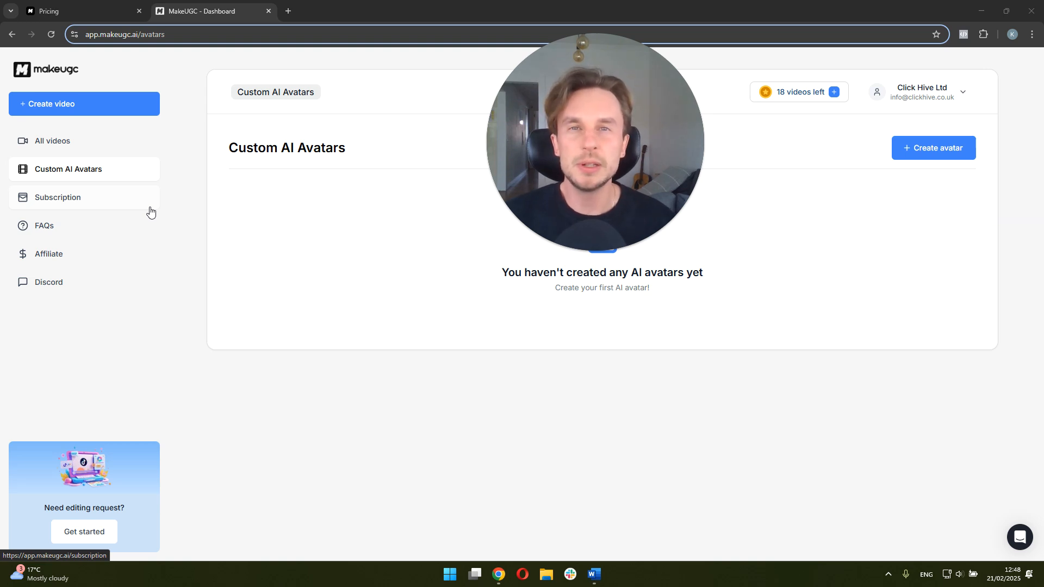
pyautogui.moveTo(322, 185)
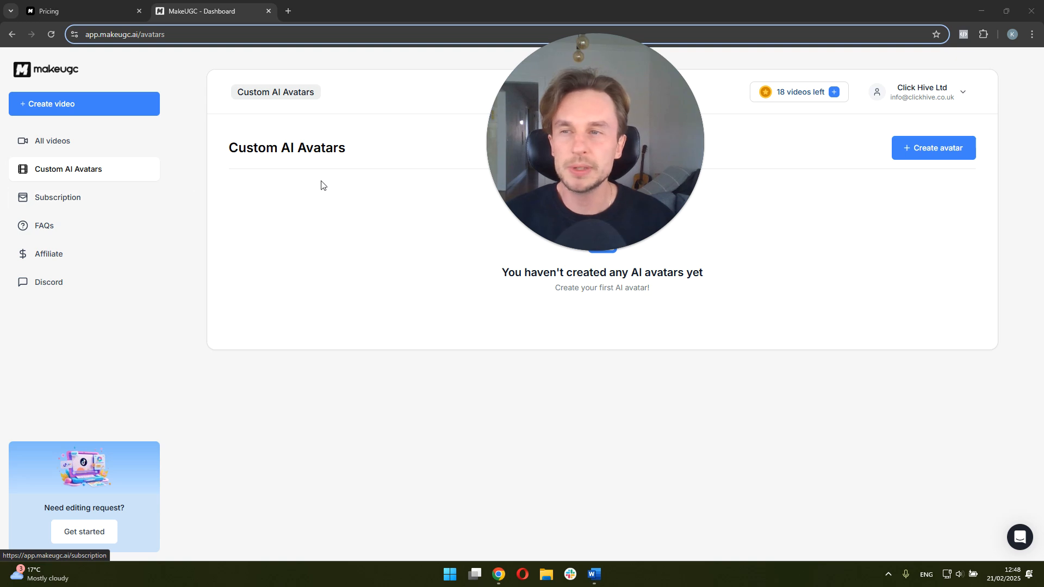
# Start a new video and browse the AI script generator's template list.
pyautogui.click(84, 105)
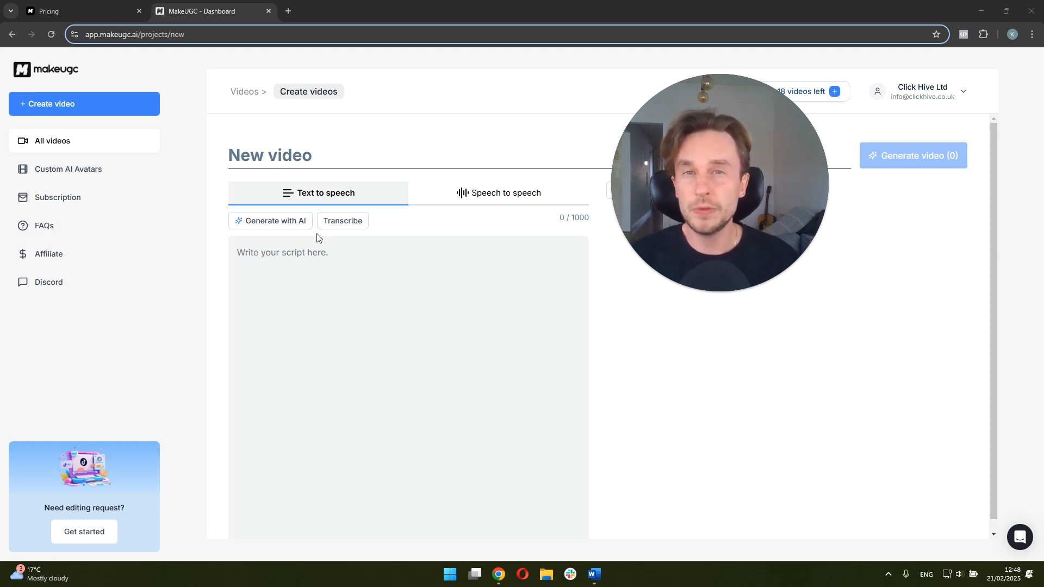
pyautogui.click(270, 221)
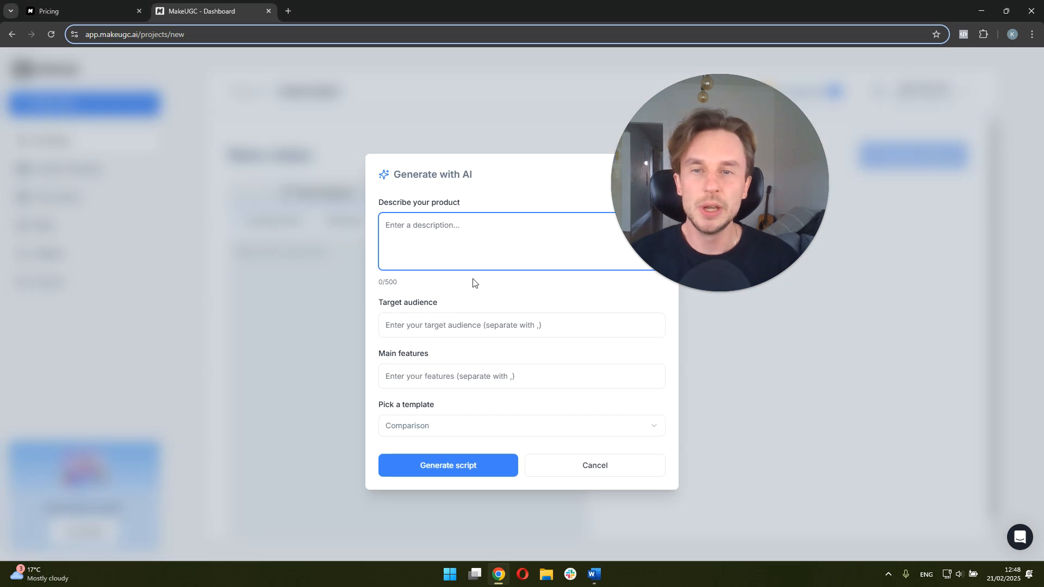
pyautogui.moveTo(533, 343)
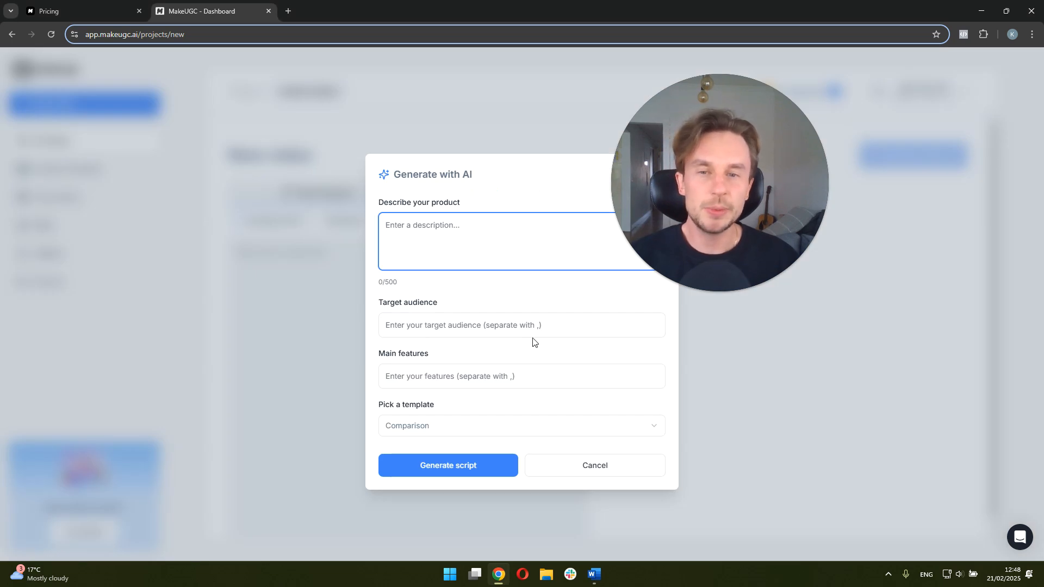
pyautogui.click(521, 425)
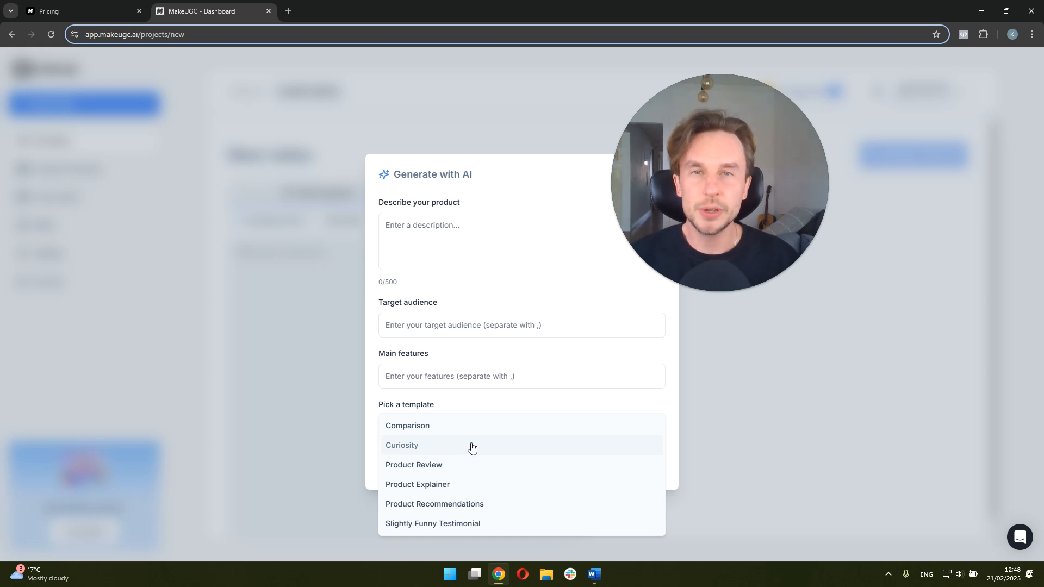
pyautogui.moveTo(465, 464)
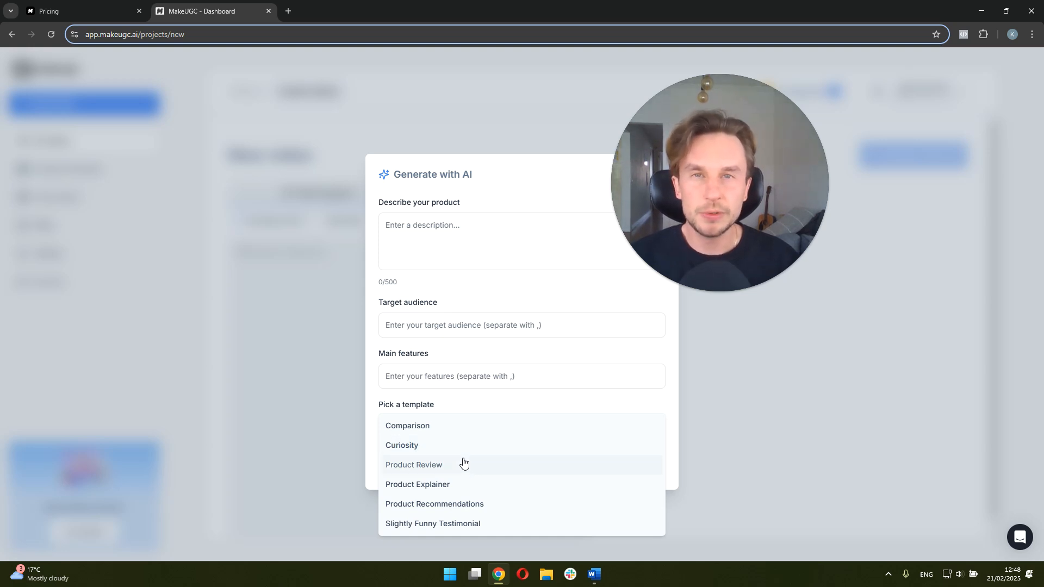
pyautogui.moveTo(432, 433)
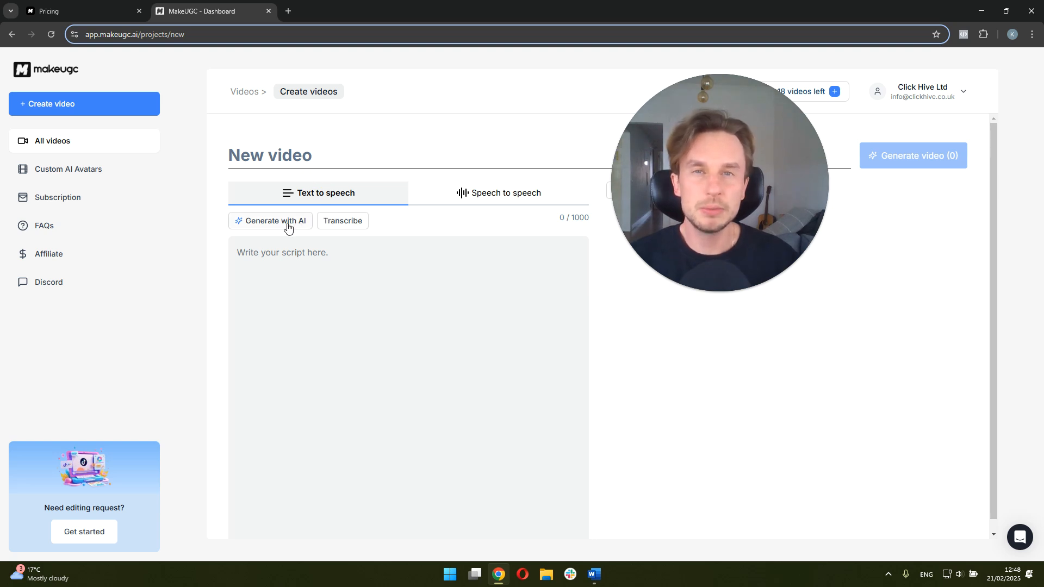
pyautogui.moveTo(444, 248)
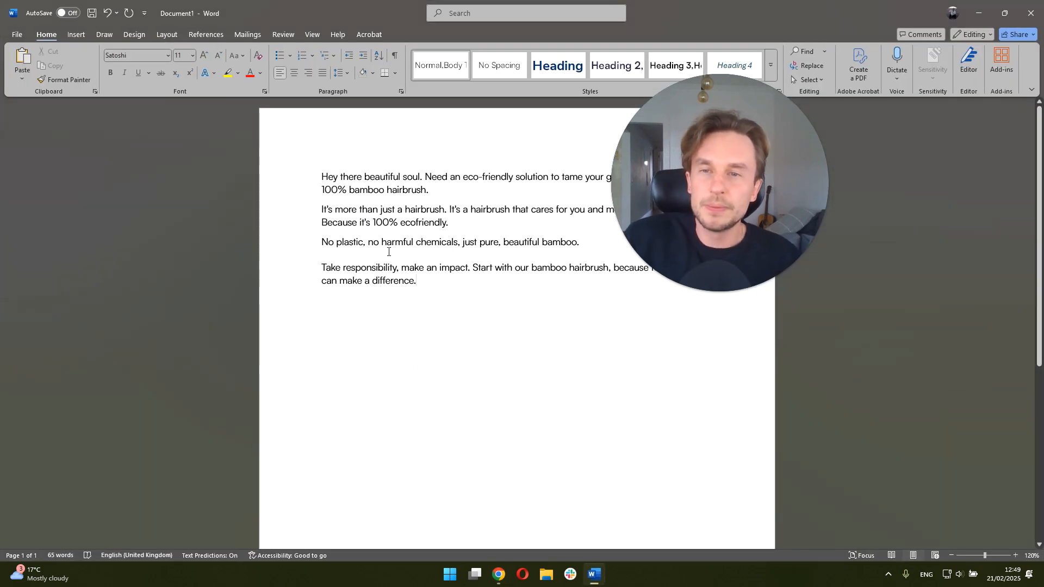
# Copy the bamboo hairbrush script from Word into the video's text-to-speech script (418/1000 characters).
pyautogui.press('ctrl+a')
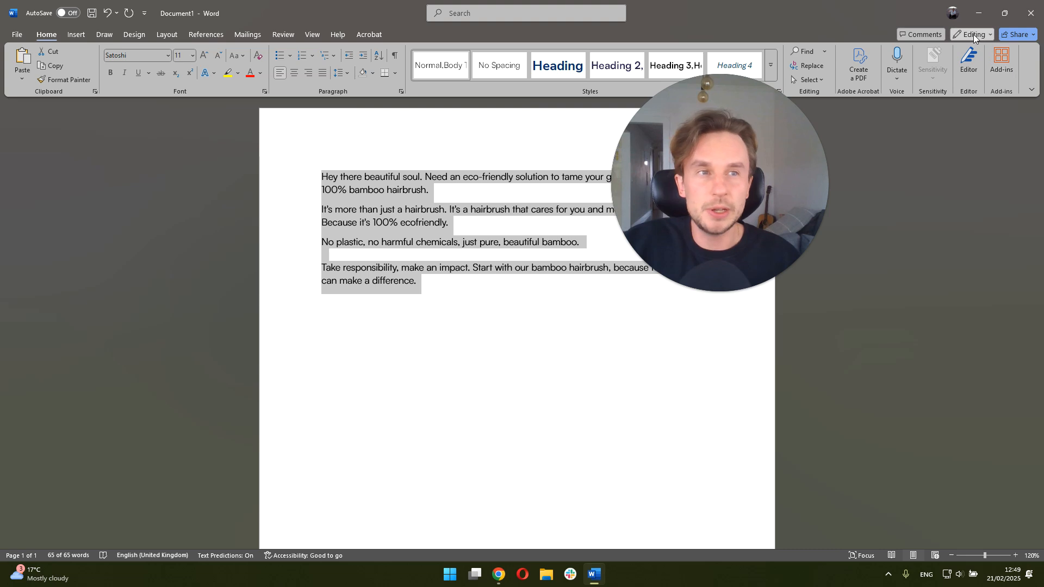
pyautogui.click(498, 574)
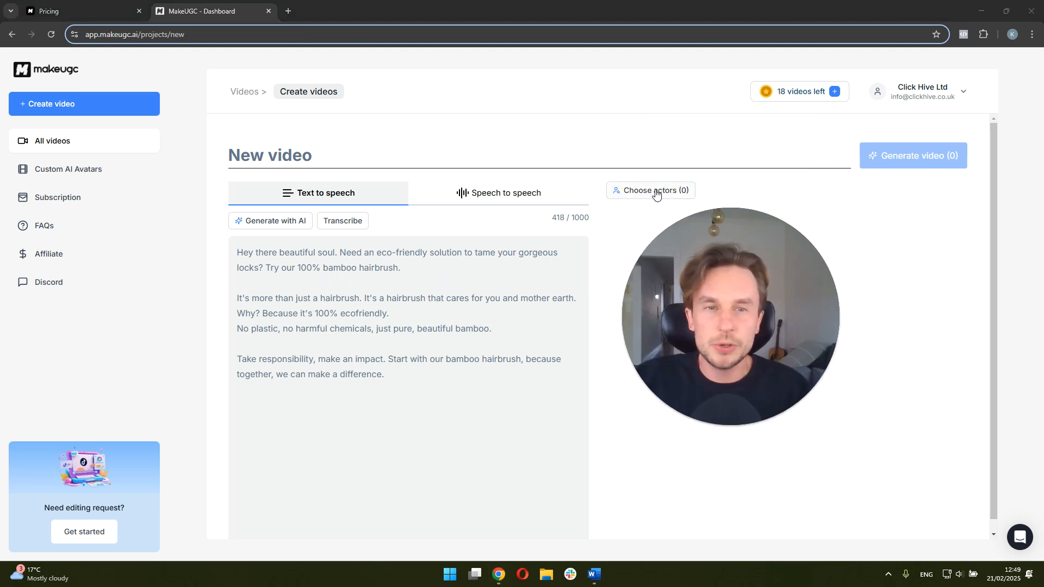
# Browse the actor gallery and select Riley 3 as the ad's only actor.
pyautogui.click(651, 191)
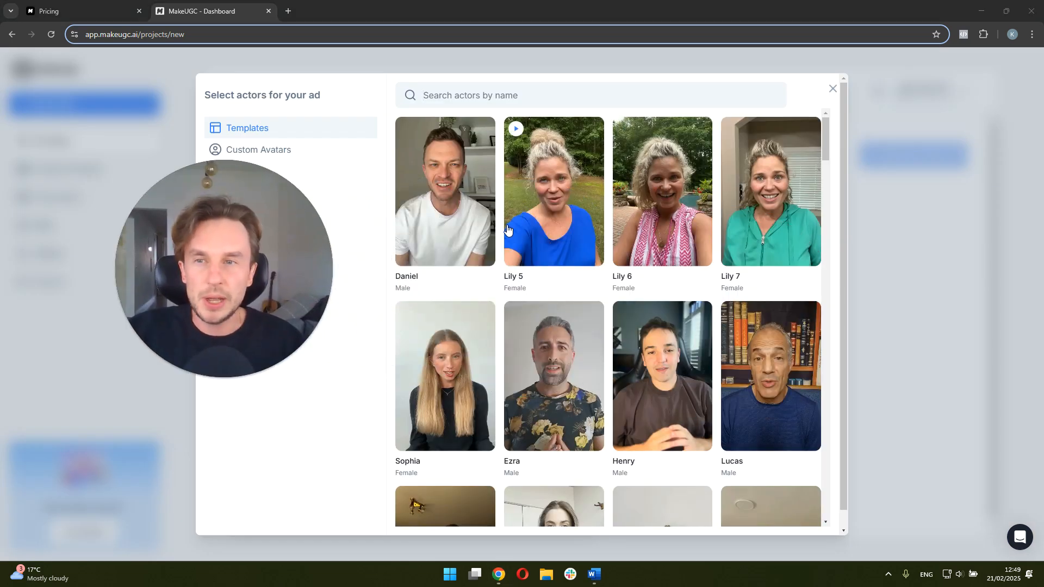
pyautogui.scroll(-3)
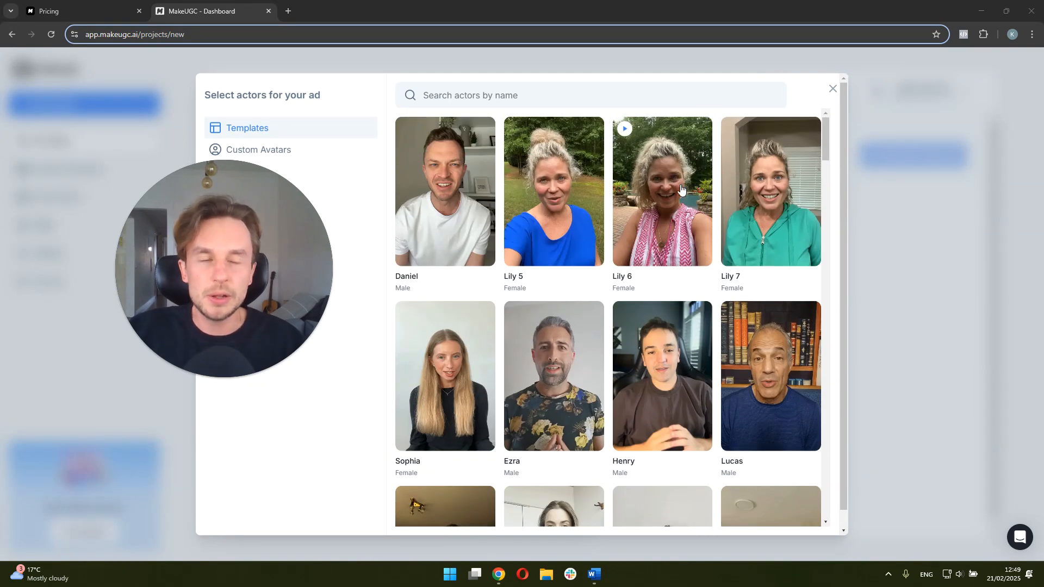
pyautogui.scroll(-3)
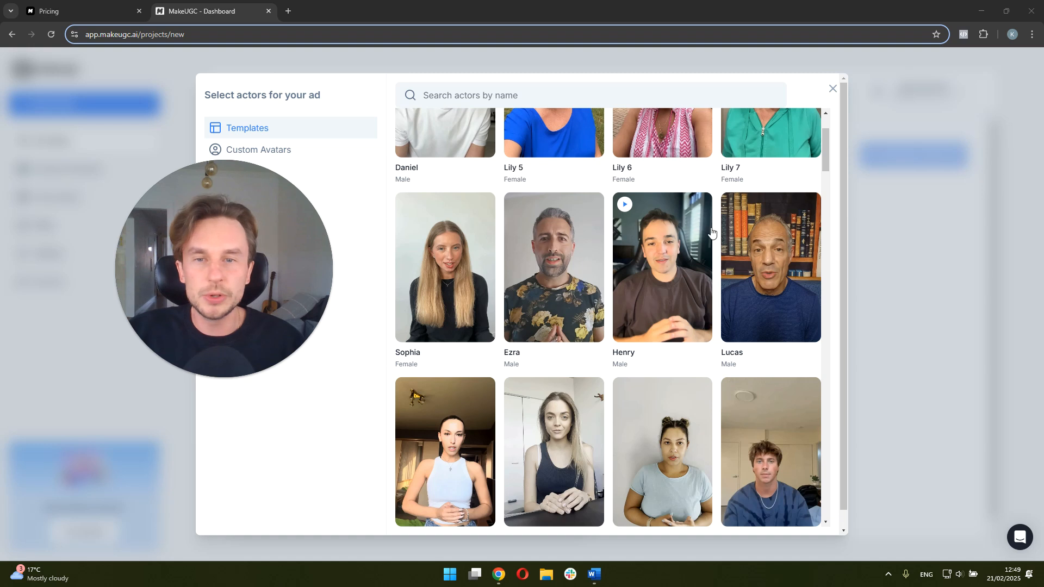
pyautogui.scroll(-3)
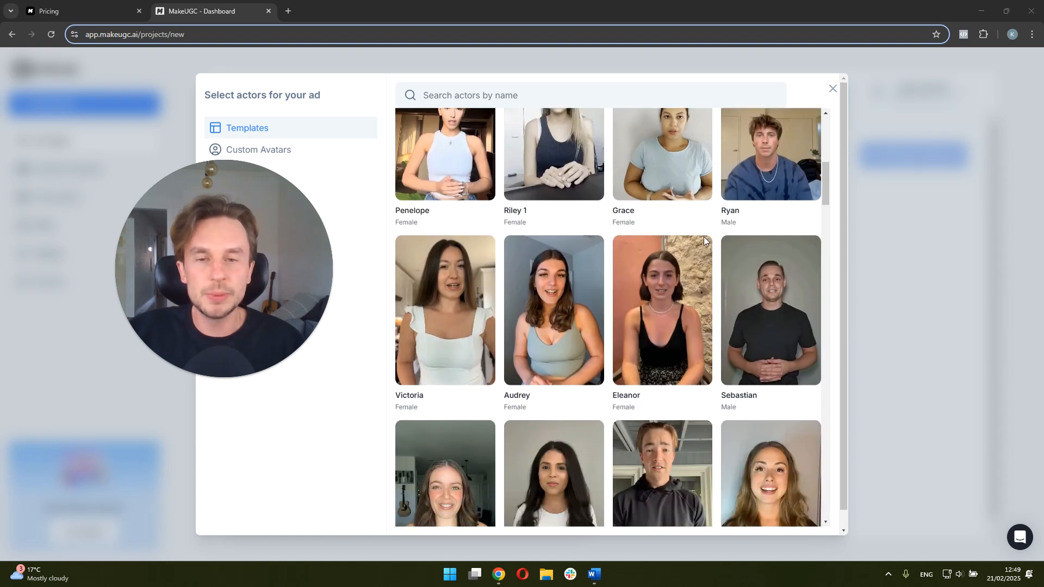
pyautogui.scroll(-3)
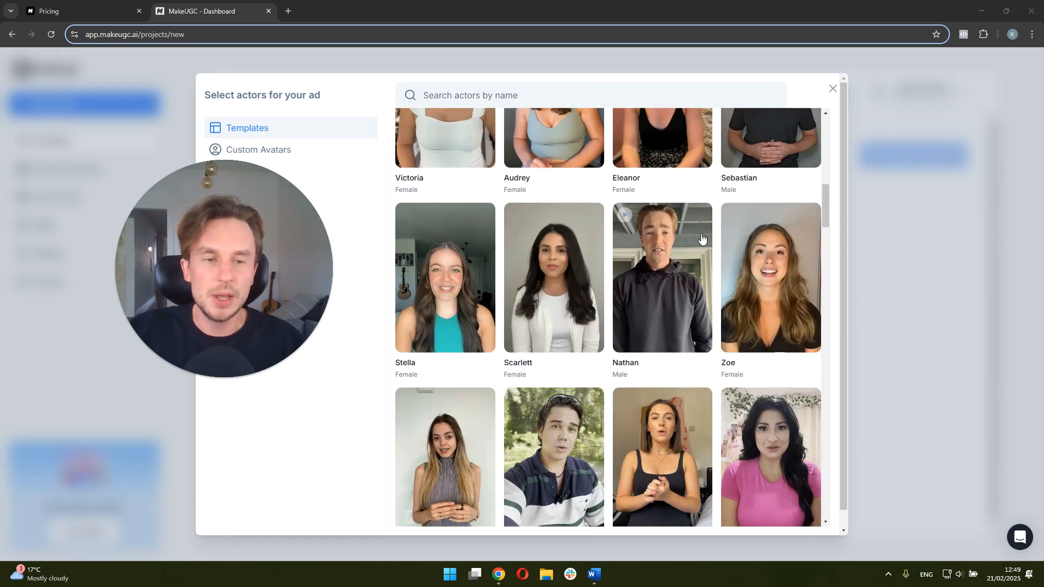
pyautogui.scroll(-3)
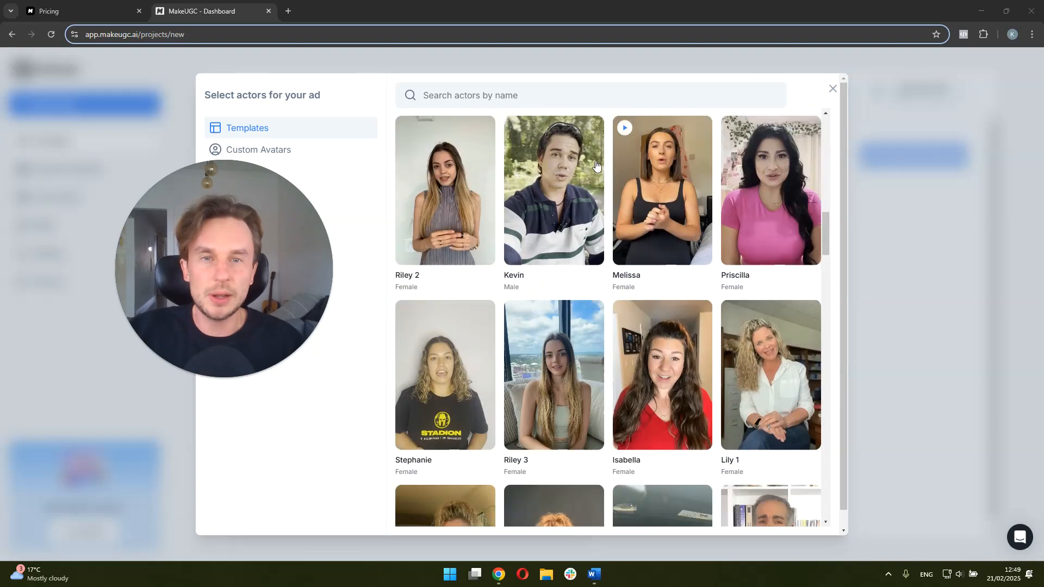
pyautogui.scroll(-3)
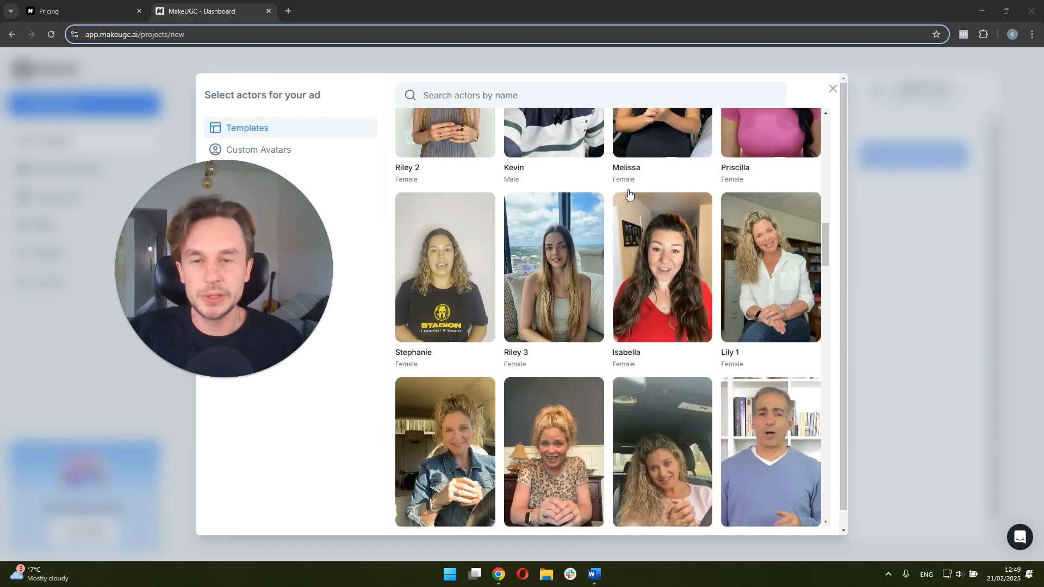
pyautogui.scroll(-3)
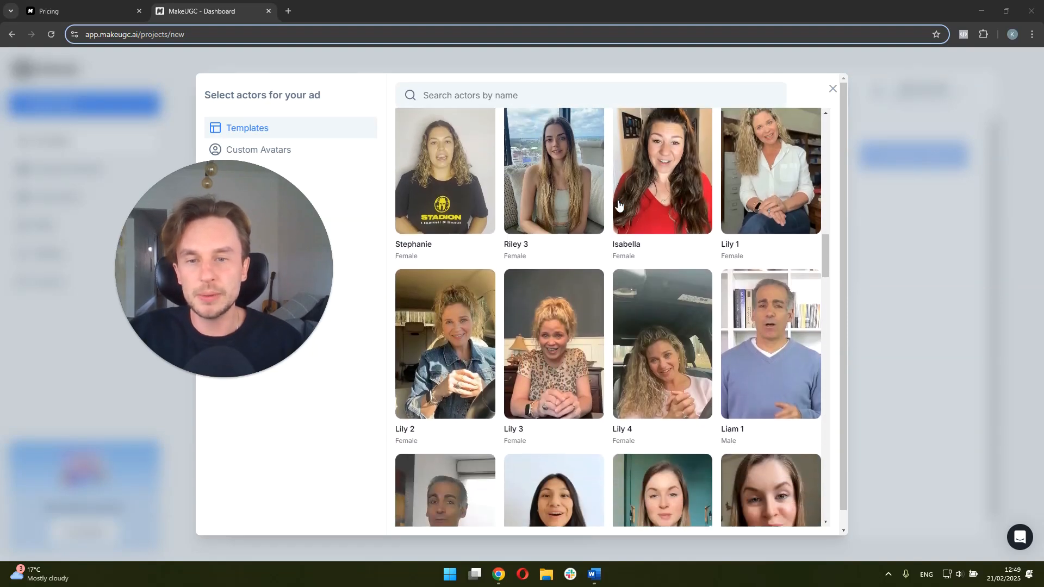
pyautogui.scroll(-3)
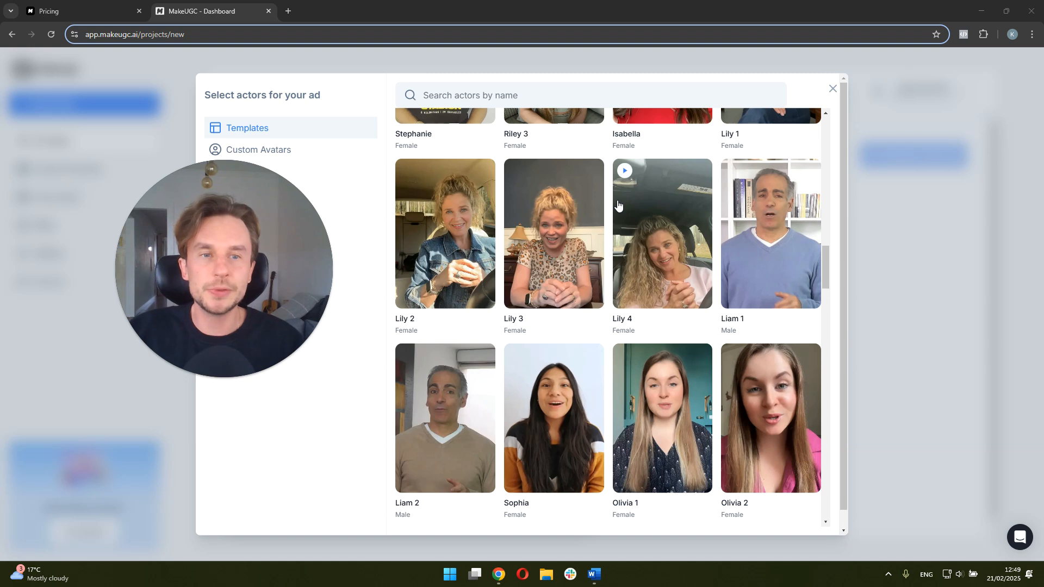
pyautogui.moveTo(607, 305)
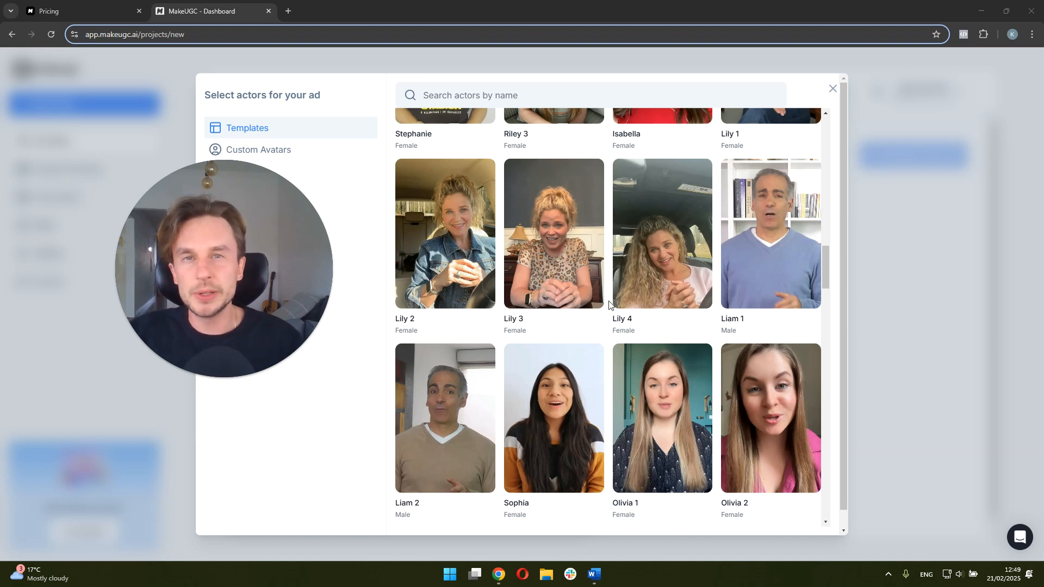
pyautogui.moveTo(658, 260)
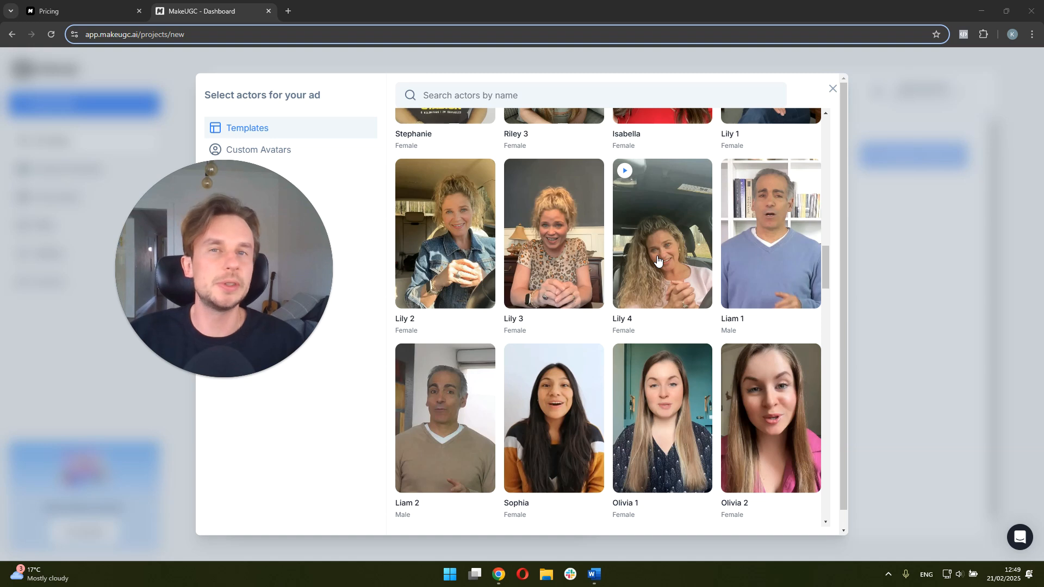
pyautogui.scroll(-3)
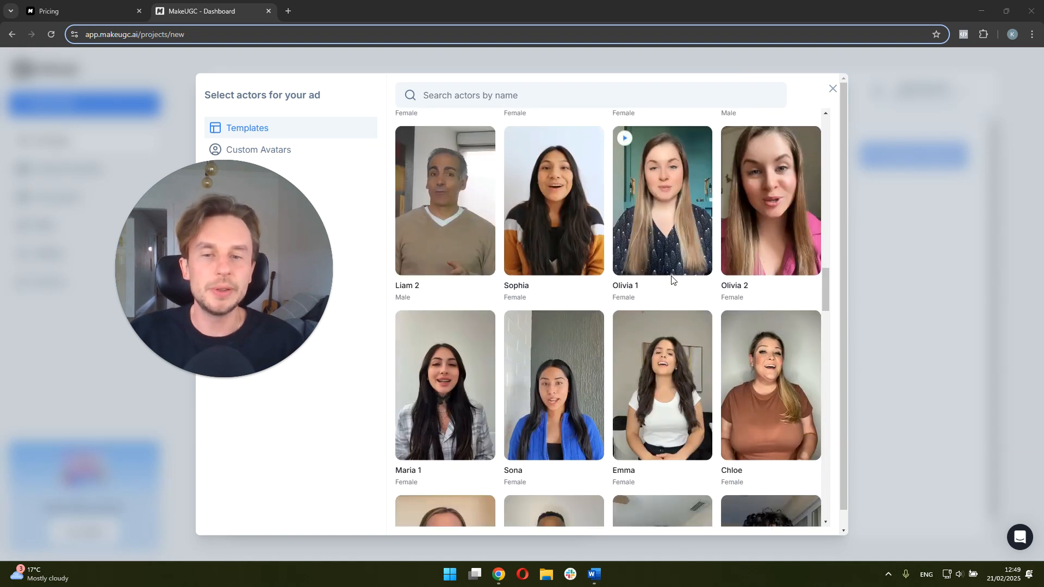
pyautogui.scroll(-3)
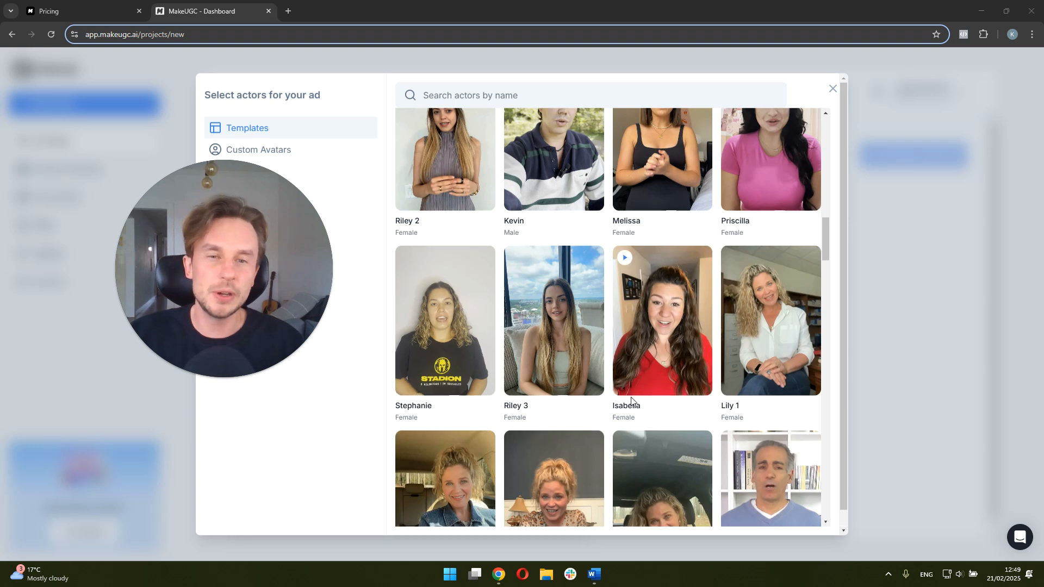
pyautogui.moveTo(553, 360)
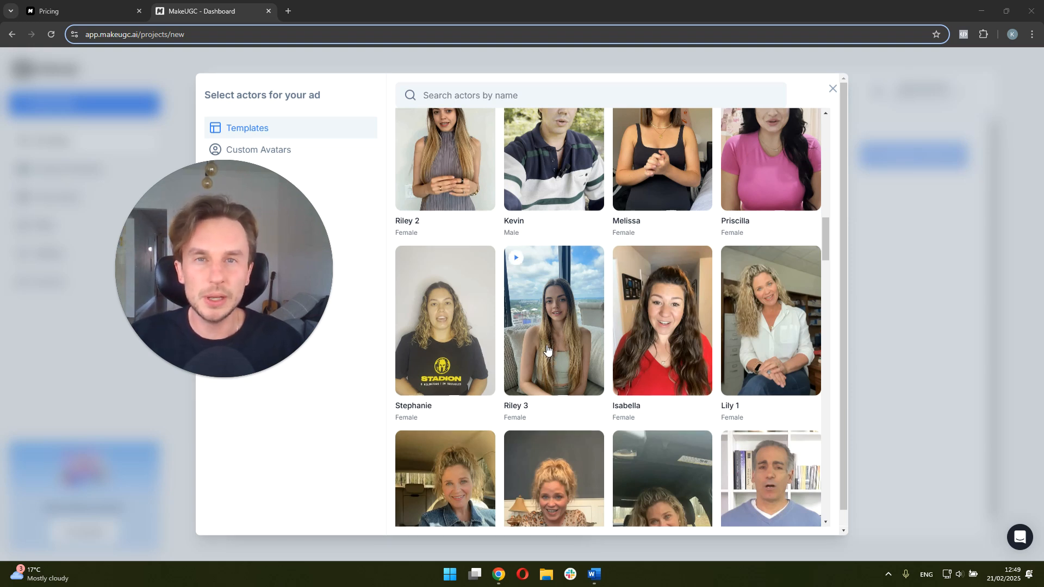
pyautogui.click(552, 319)
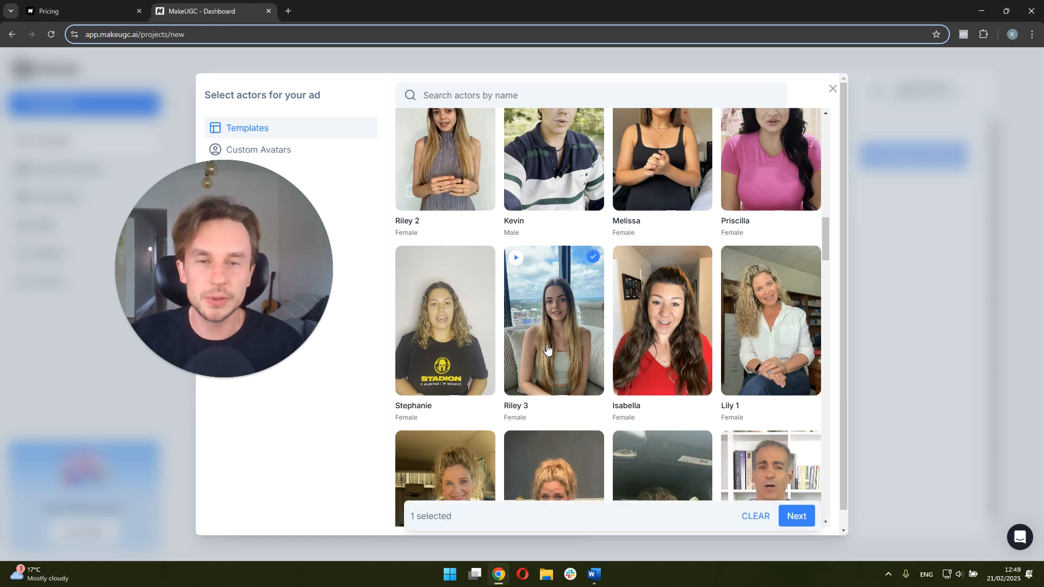
pyautogui.moveTo(840, 501)
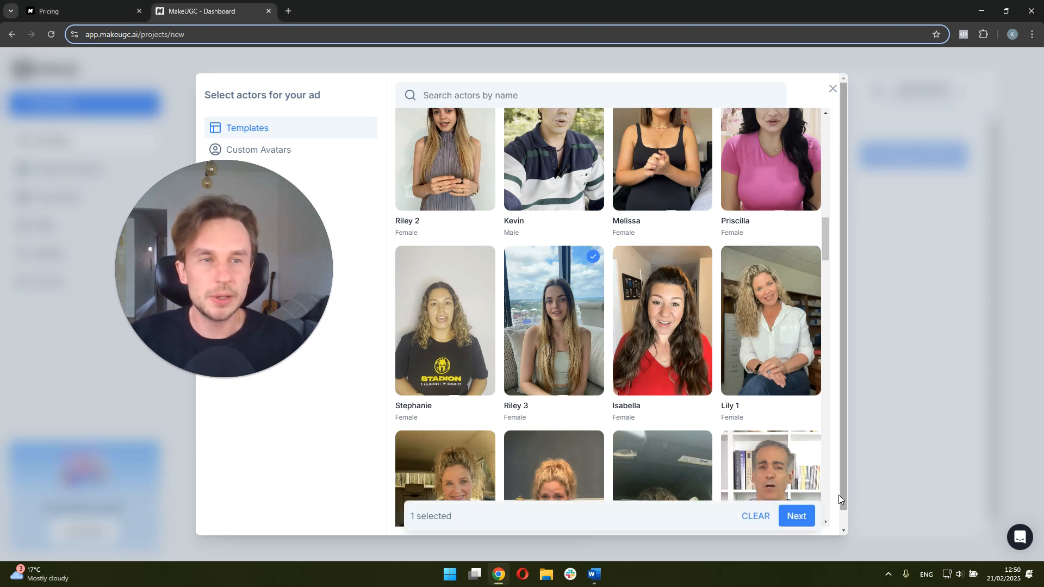
# Confirm Riley 3, submit the video for generation and accept the content rules.
pyautogui.click(796, 515)
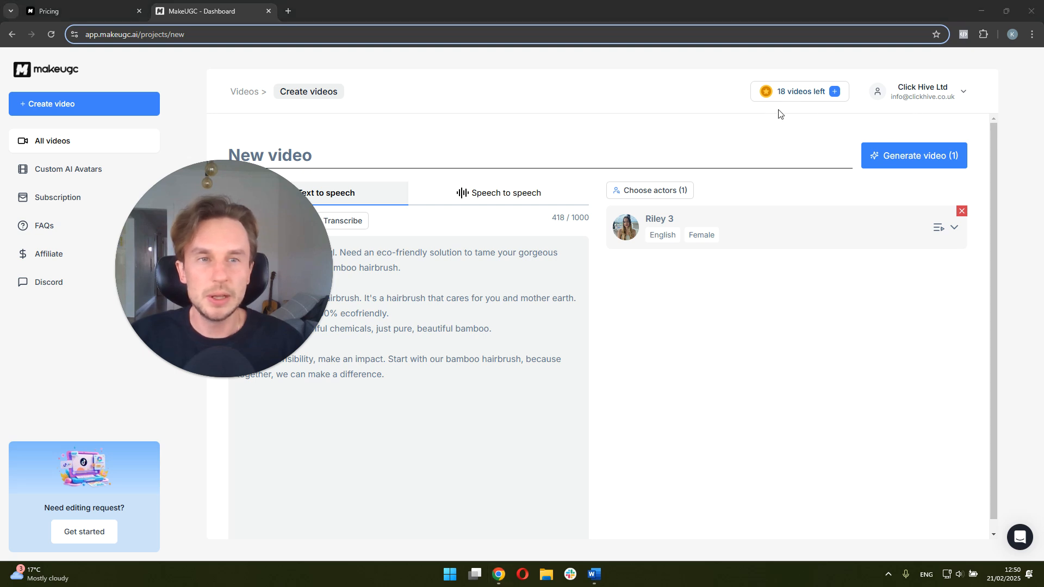
pyautogui.click(913, 155)
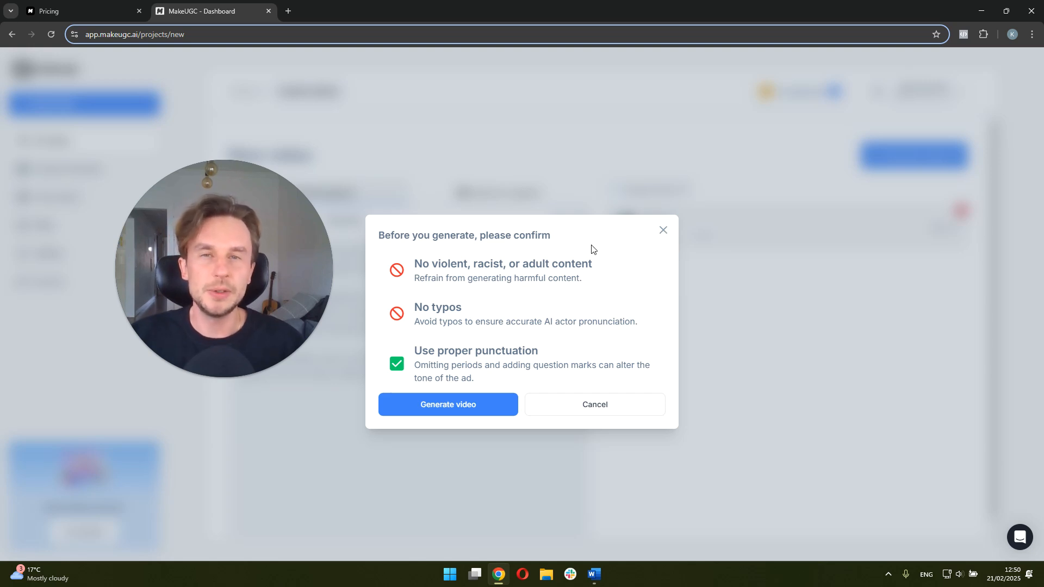
pyautogui.moveTo(589, 284)
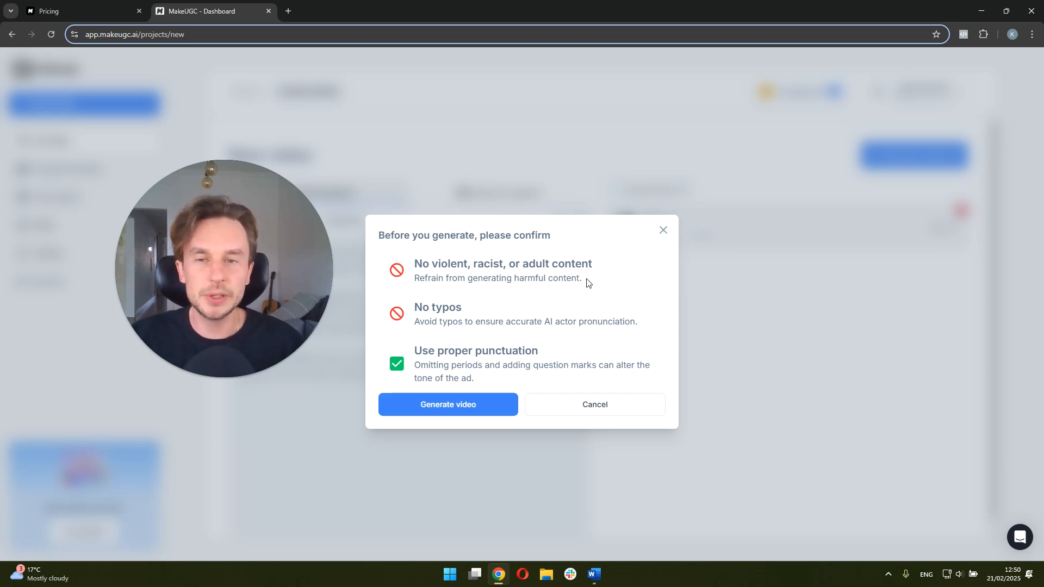
pyautogui.moveTo(494, 393)
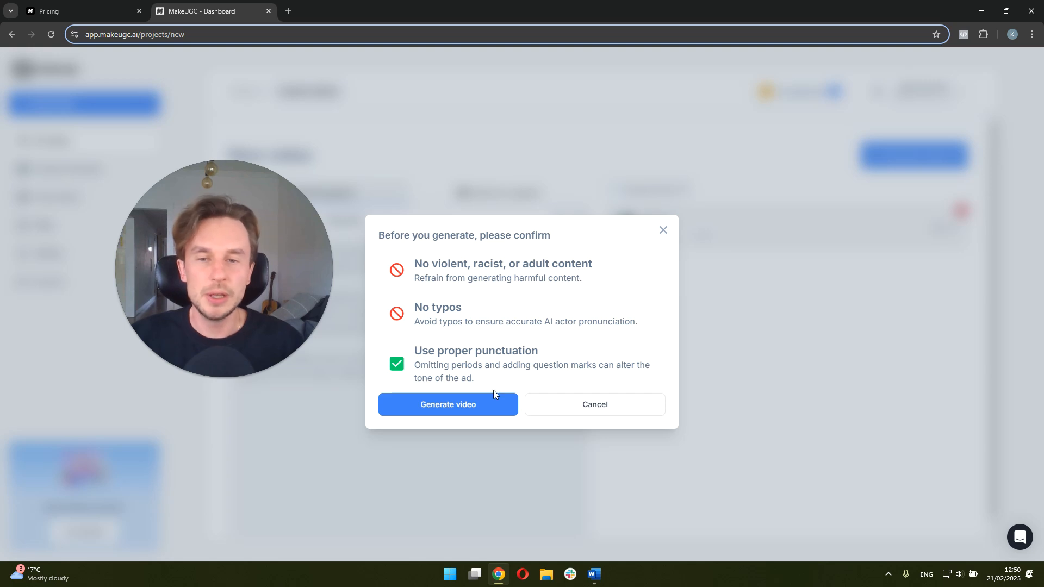
pyautogui.click(447, 404)
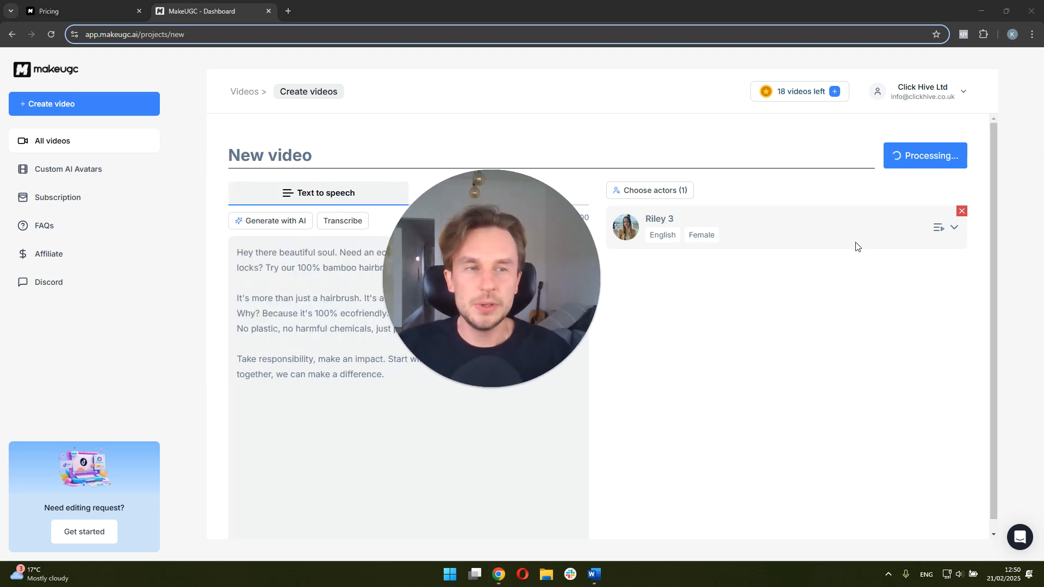
pyautogui.click(961, 211)
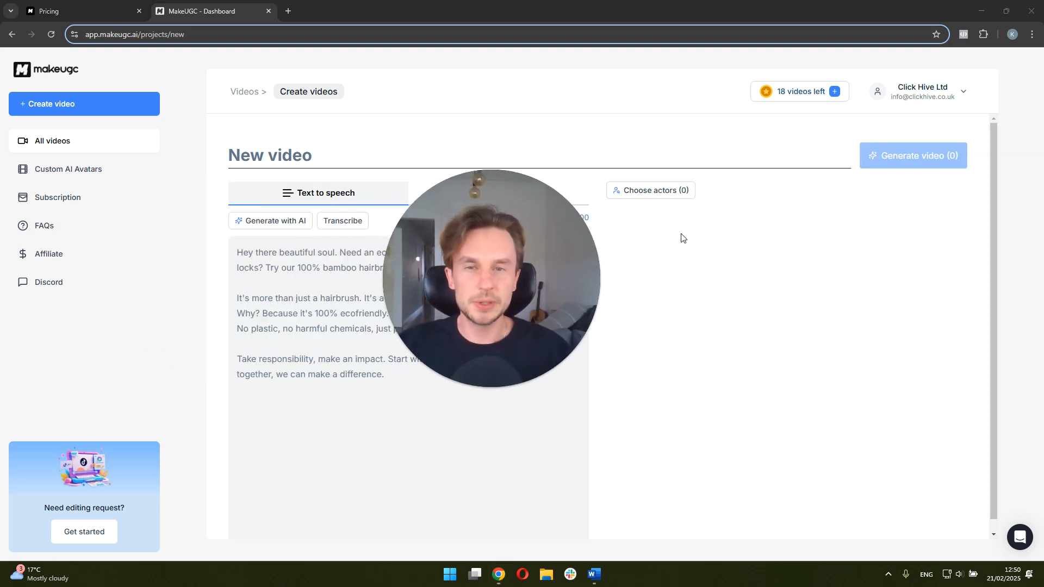
# Show all videos and play the new Riley 3 video dated 21/02/2025.
pyautogui.click(912, 156)
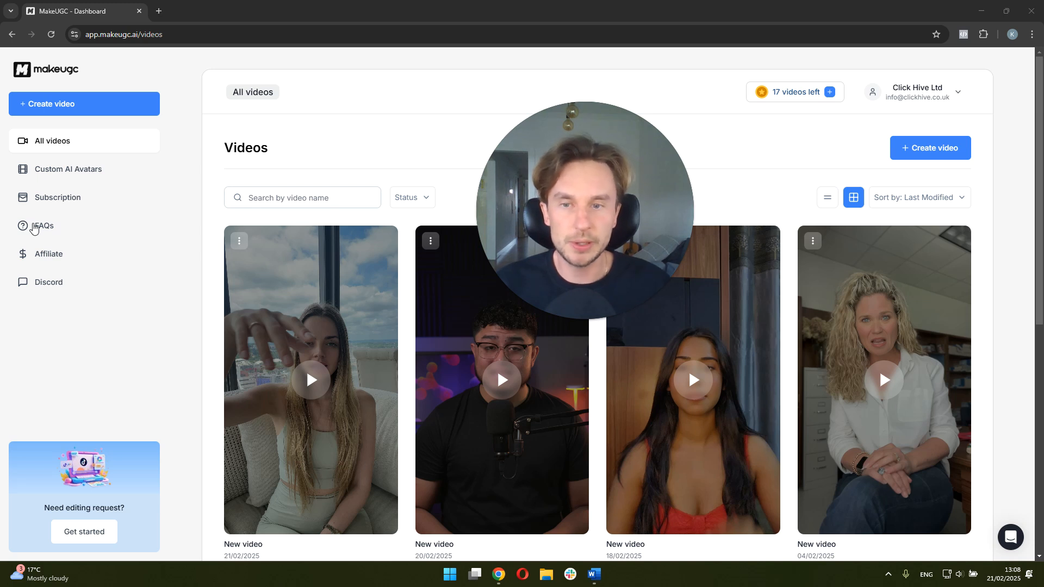
pyautogui.scroll(-3)
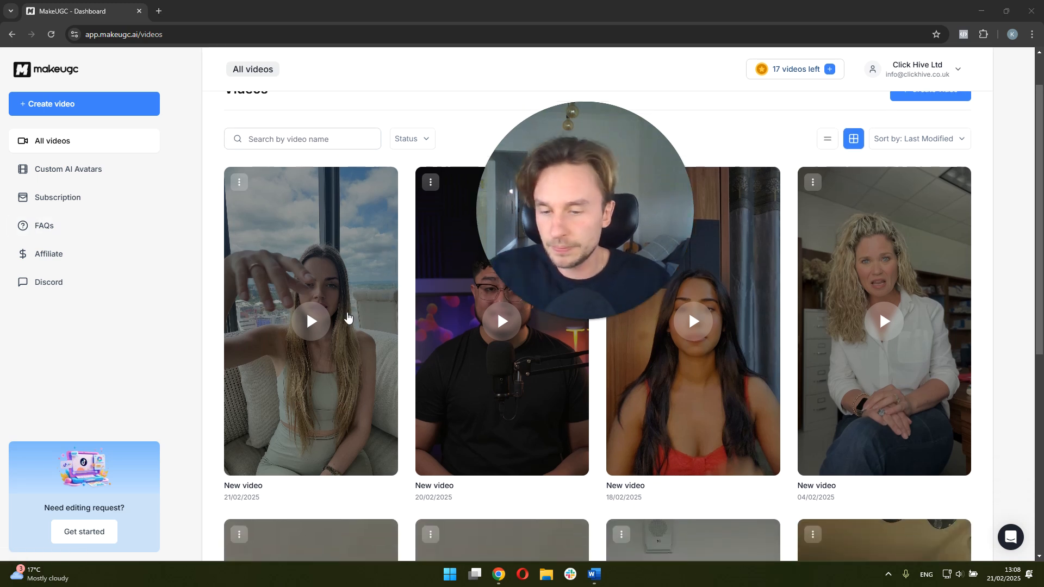
pyautogui.click(310, 321)
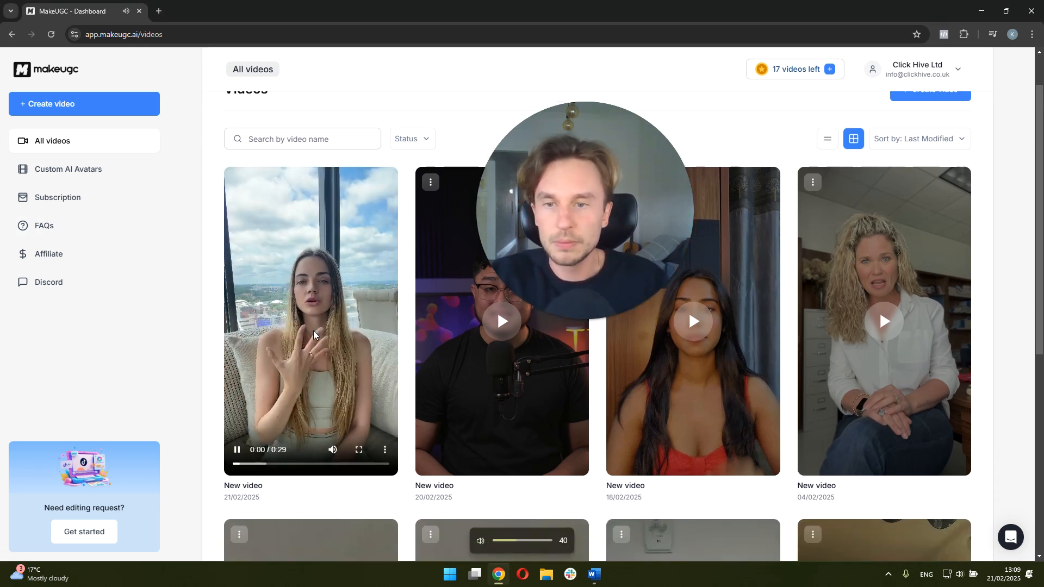